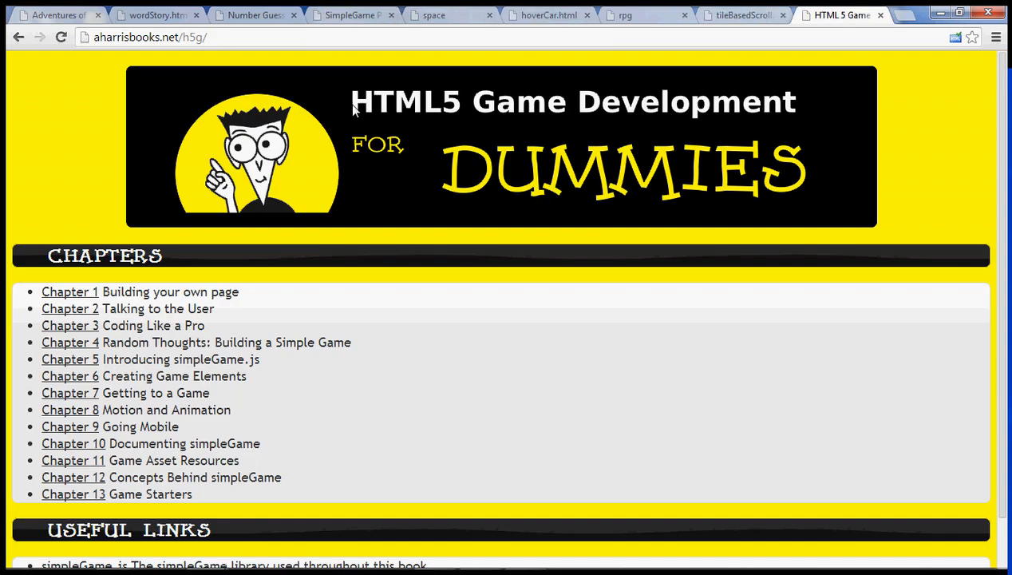
pyautogui.moveTo(88, 150)
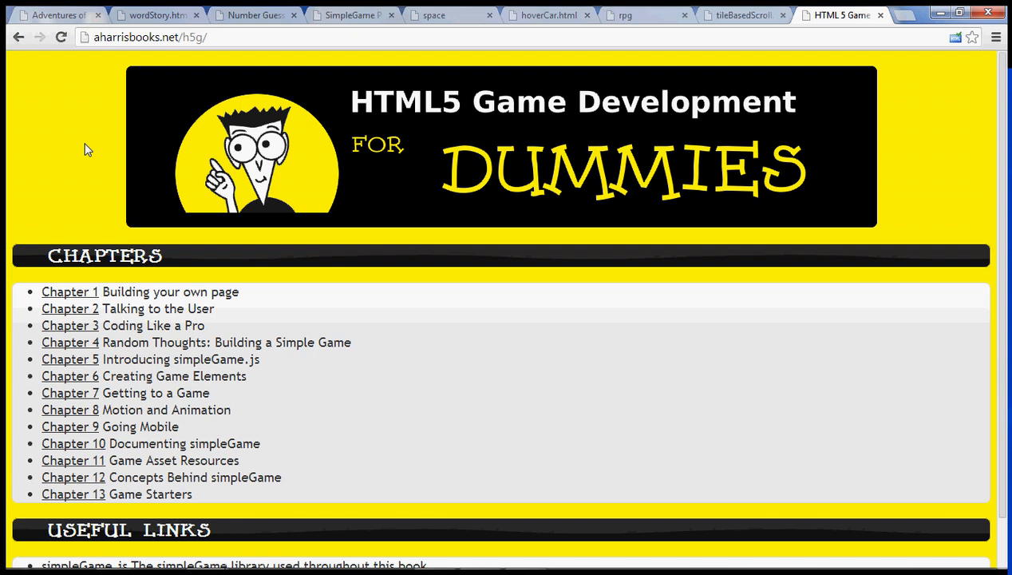
pyautogui.moveTo(108, 133)
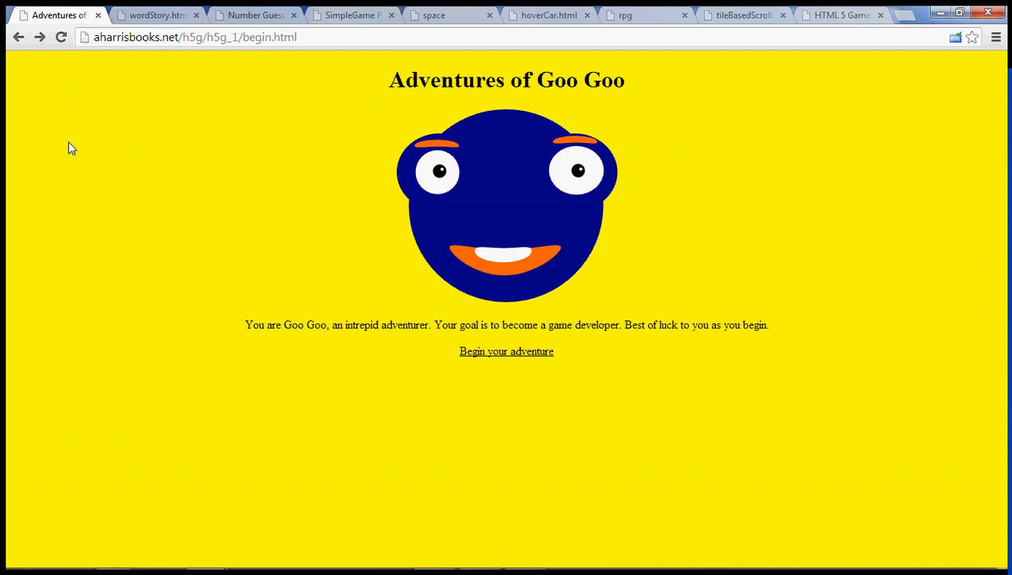
pyautogui.moveTo(482, 355)
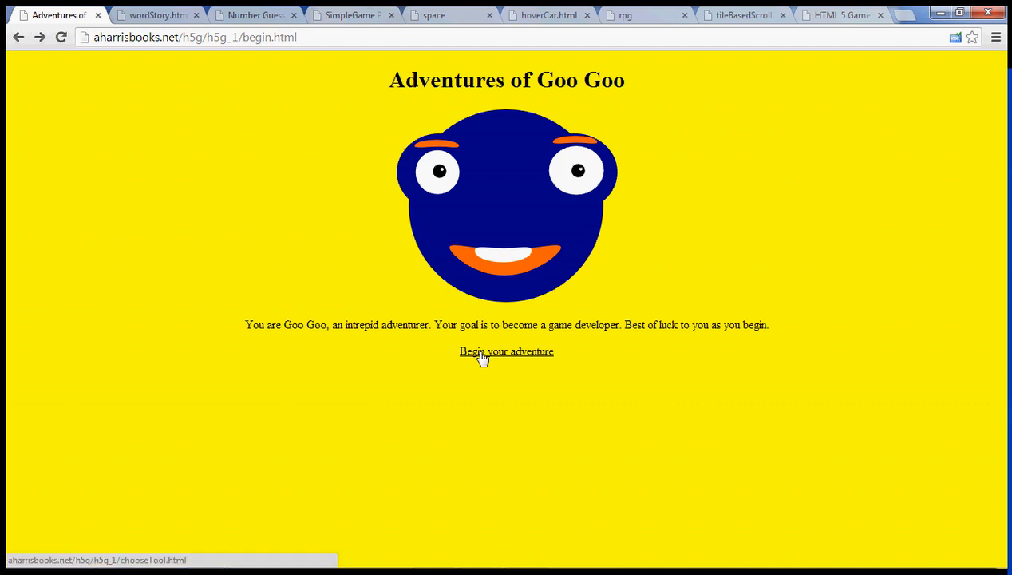
# Begin the adventure, pick the Mega Expensive Game Creator and reach the You Lose! page, then return to Word Story
pyautogui.click(506, 352)
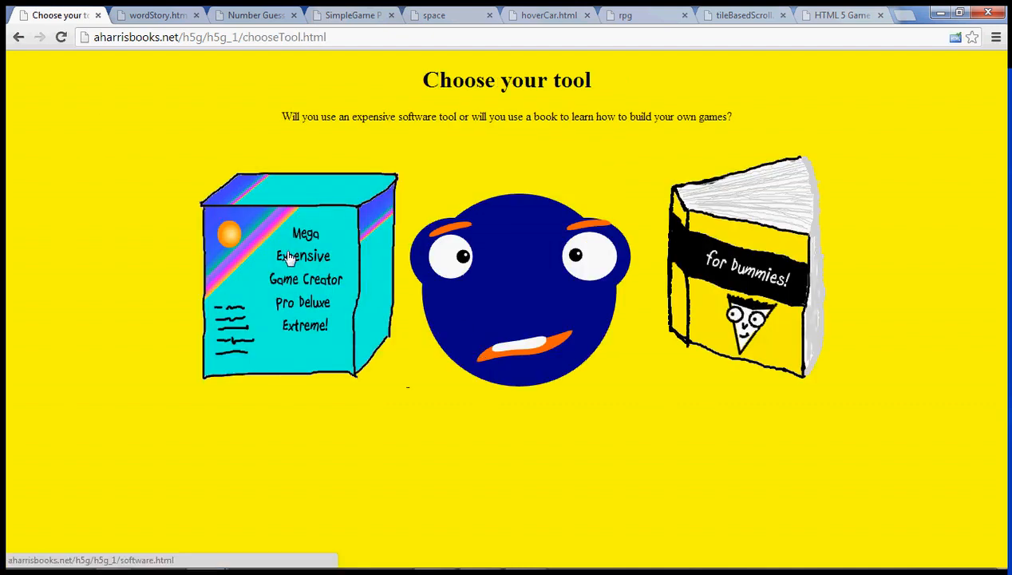
pyautogui.click(297, 271)
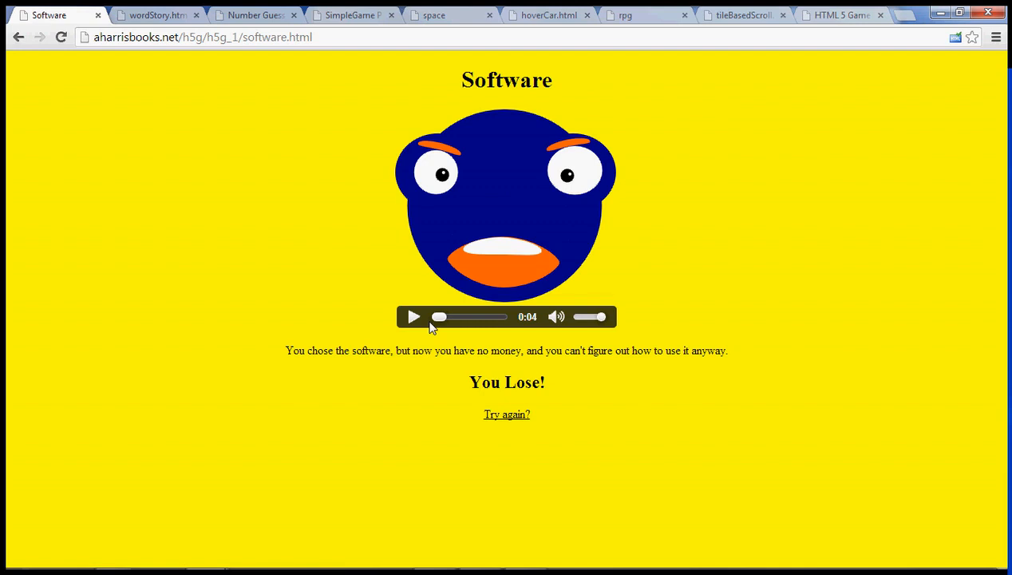
pyautogui.moveTo(385, 300)
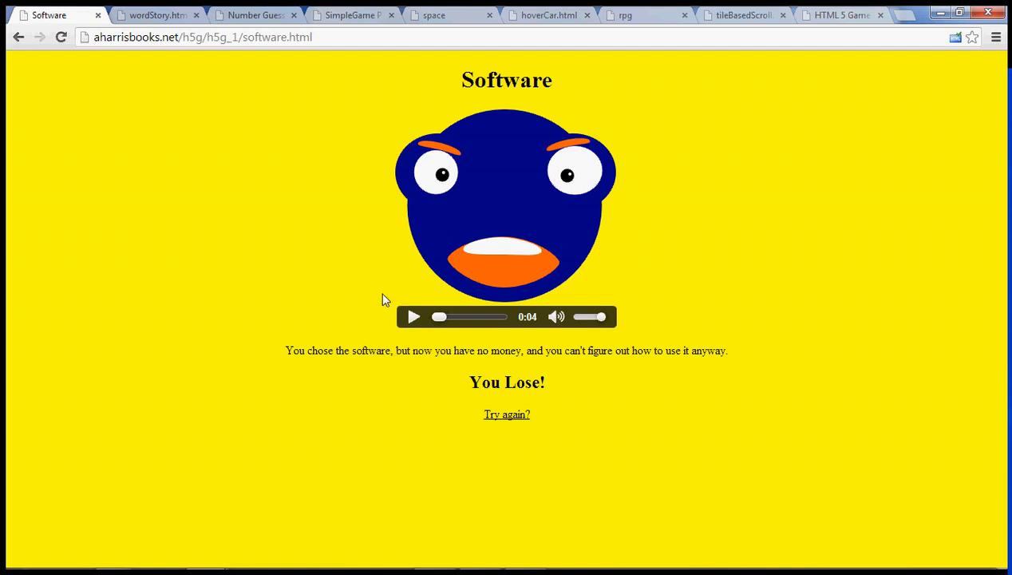
pyautogui.moveTo(301, 292)
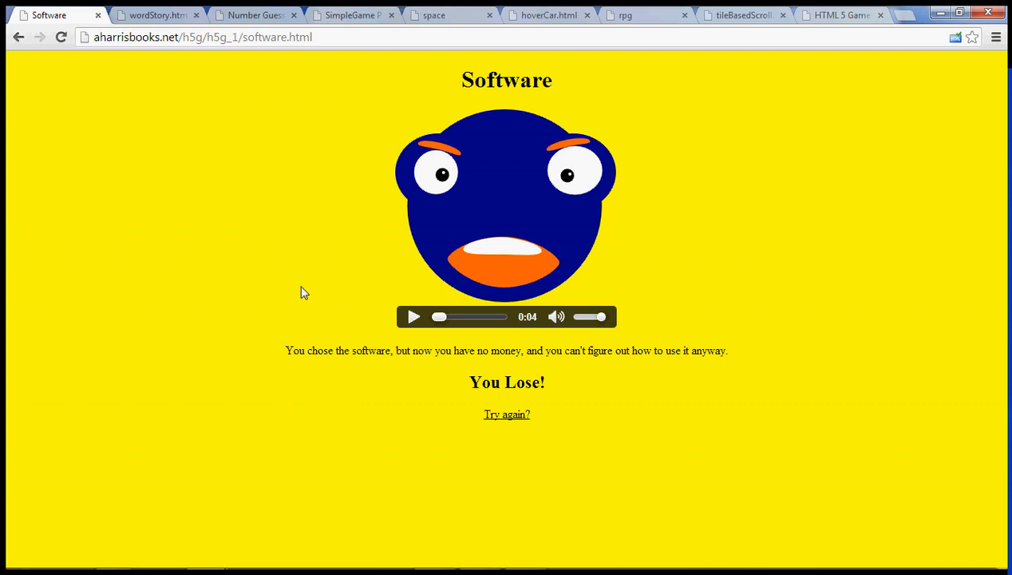
pyautogui.moveTo(320, 270)
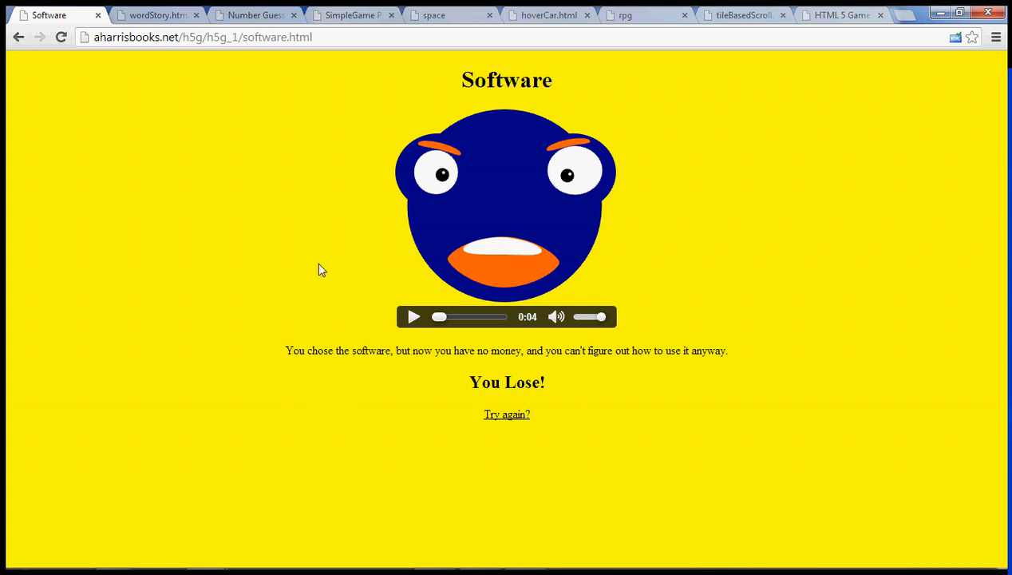
pyautogui.moveTo(287, 346)
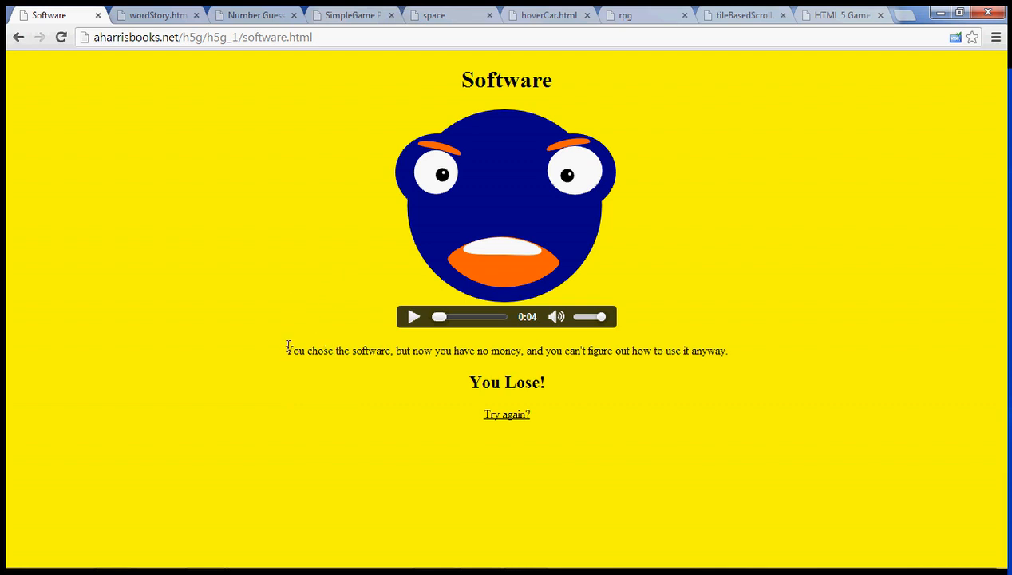
pyautogui.moveTo(97, 16)
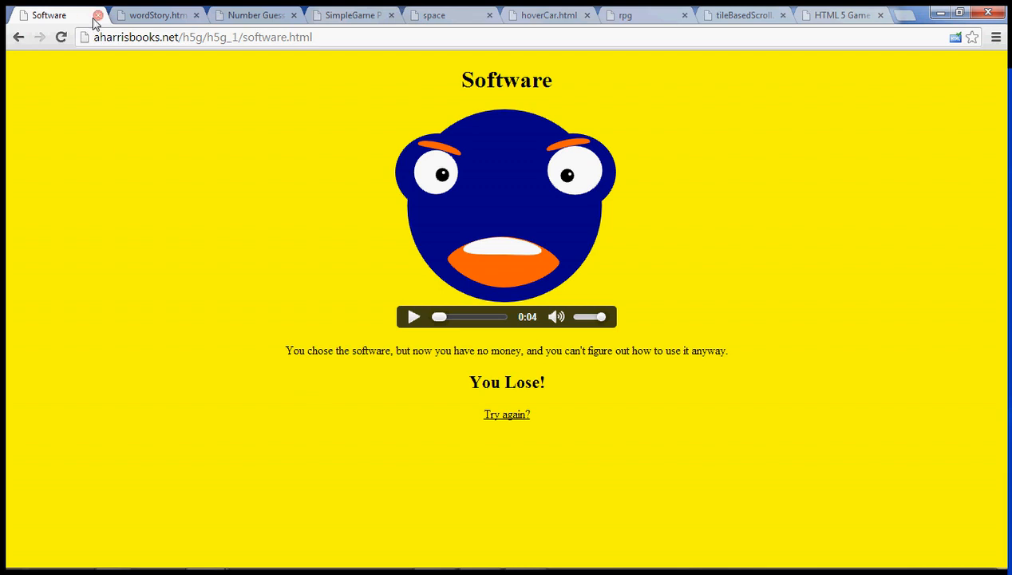
pyautogui.click(155, 15)
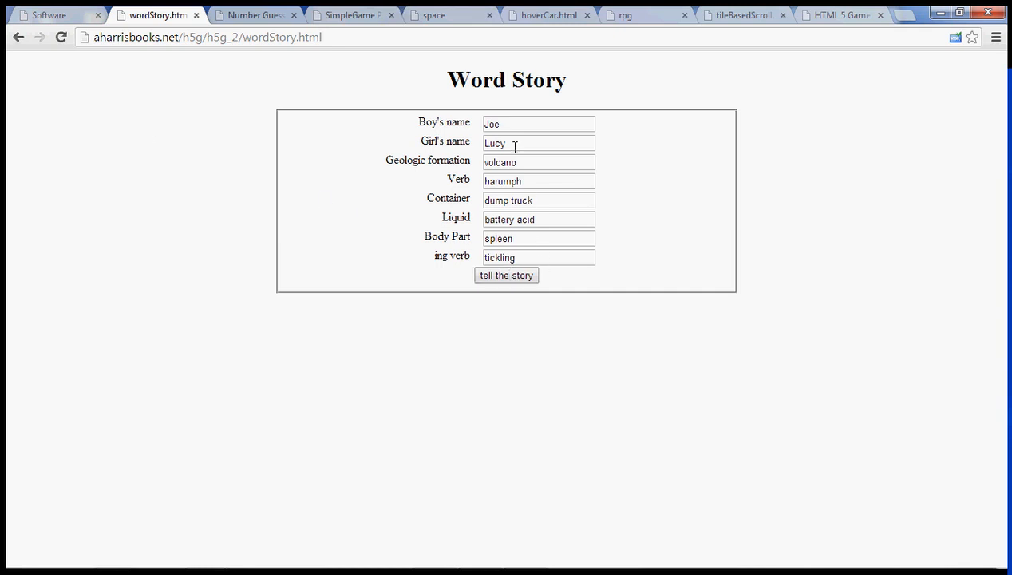
# Generate the tale about Joe and Lucy going up the volcano from the entered words
pyautogui.click(507, 275)
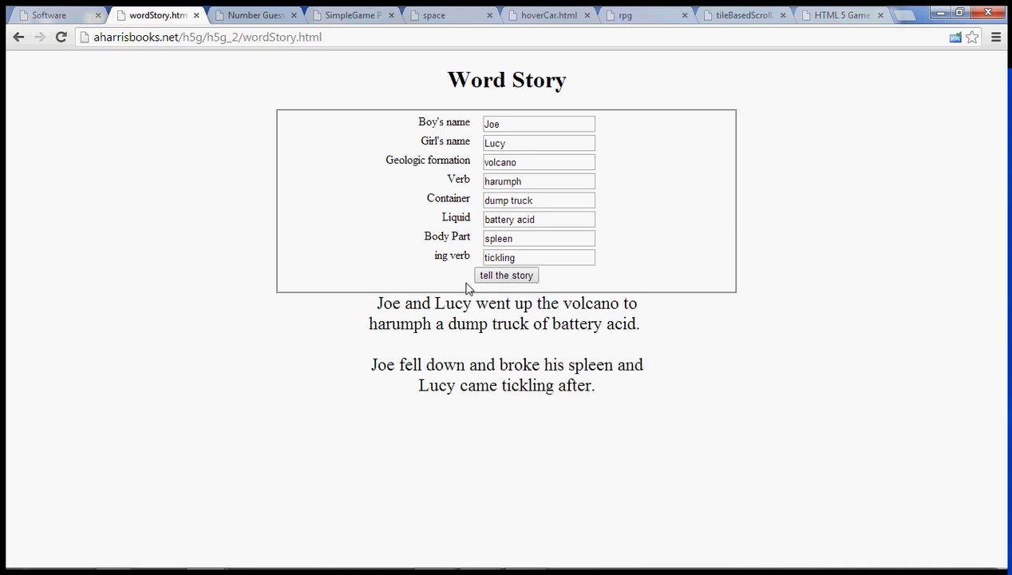
pyautogui.moveTo(168, 220)
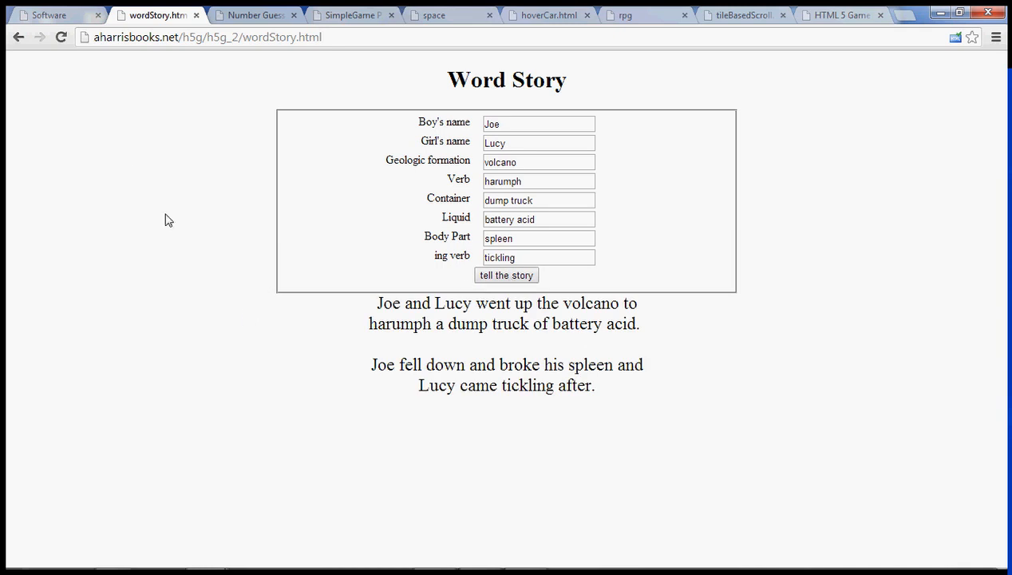
pyautogui.moveTo(134, 159)
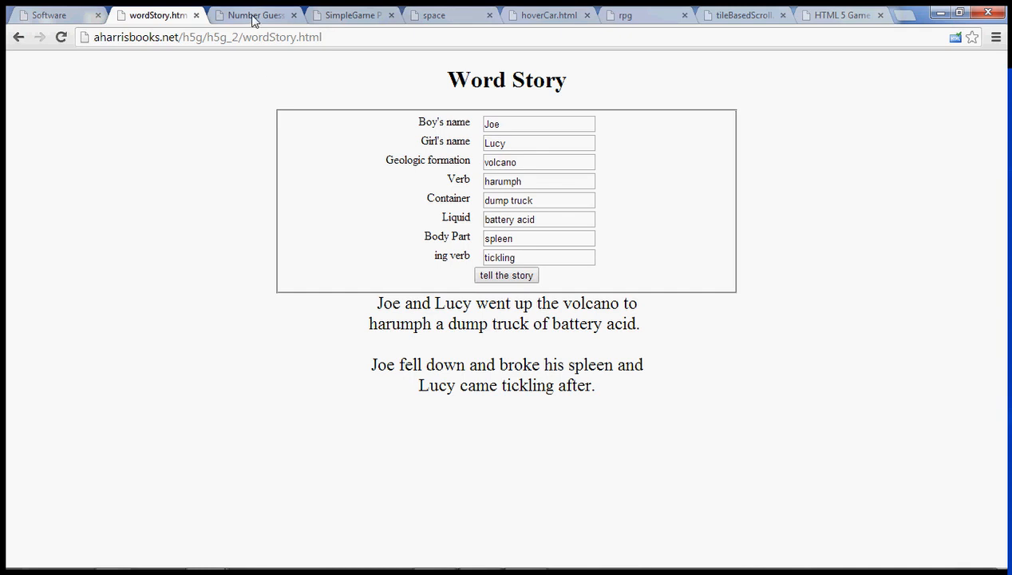
# Guess 50, then 25 (both too high), then 12 (too low) at the secret number
pyautogui.click(255, 14)
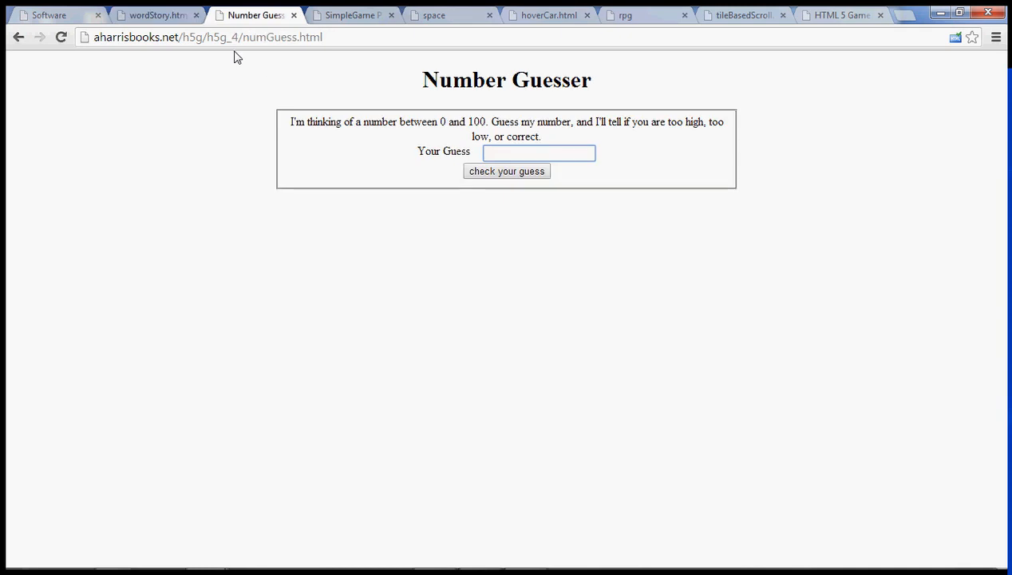
pyautogui.click(538, 154)
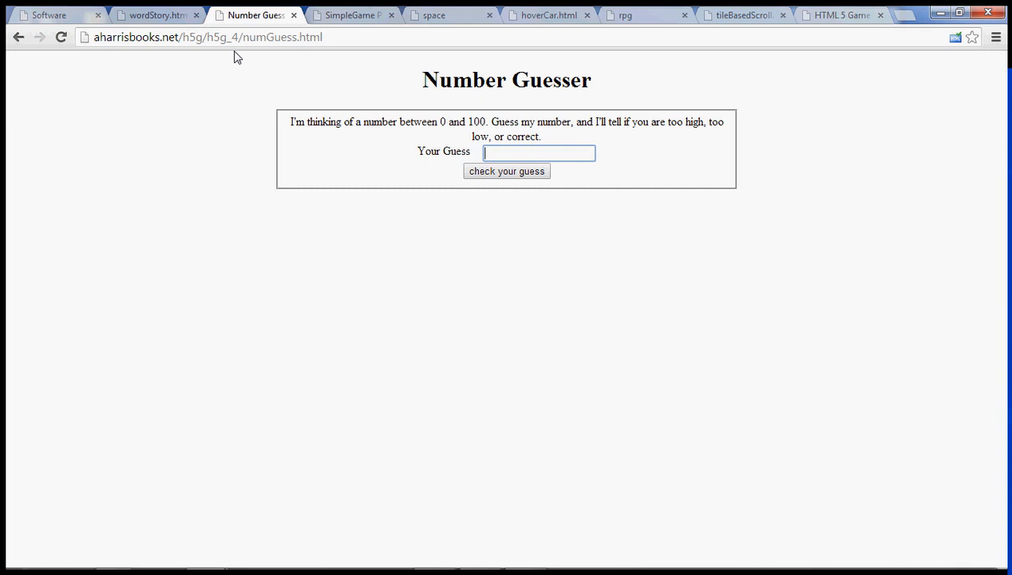
pyautogui.write('50')
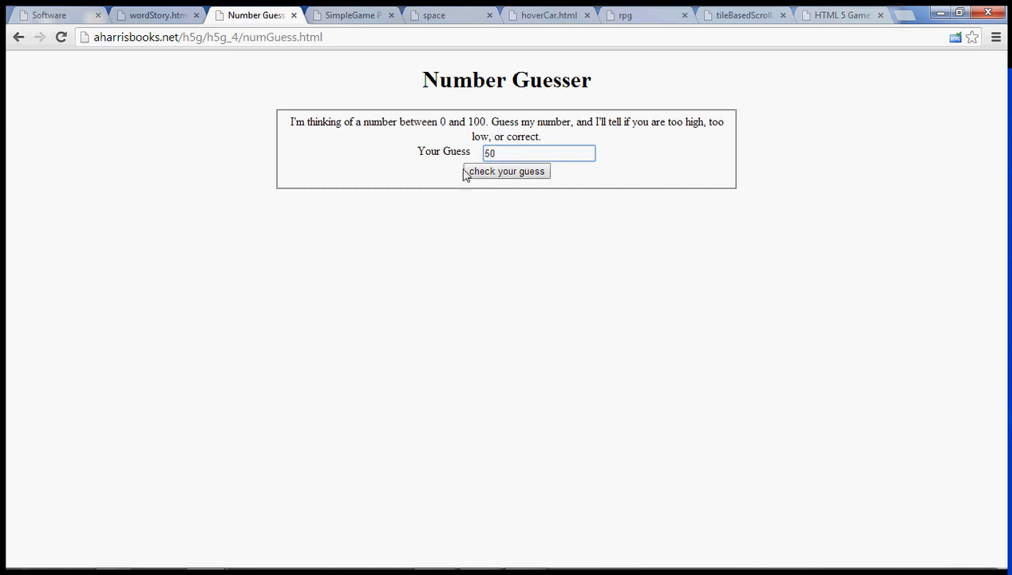
pyautogui.click(506, 171)
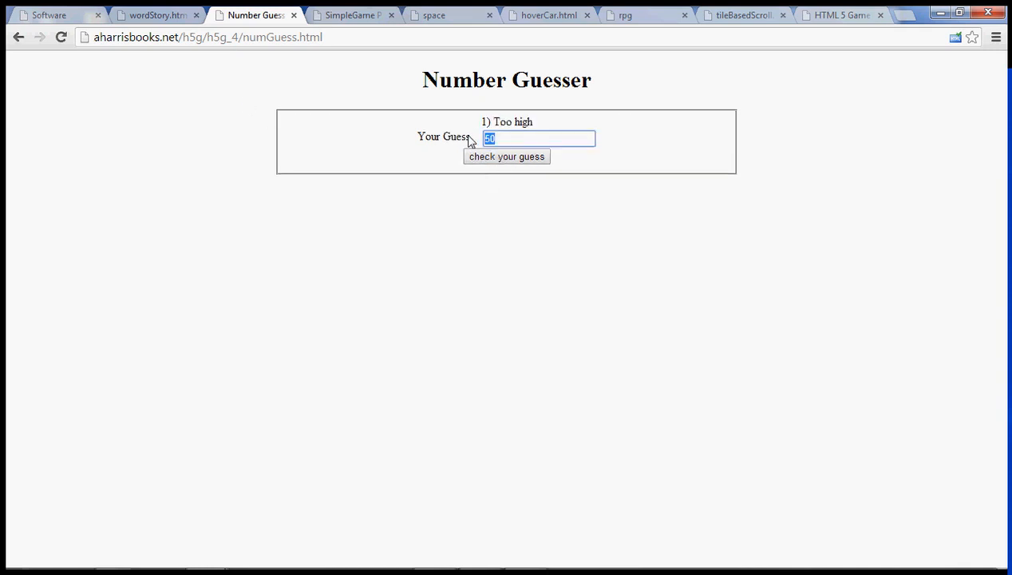
pyautogui.click(506, 156)
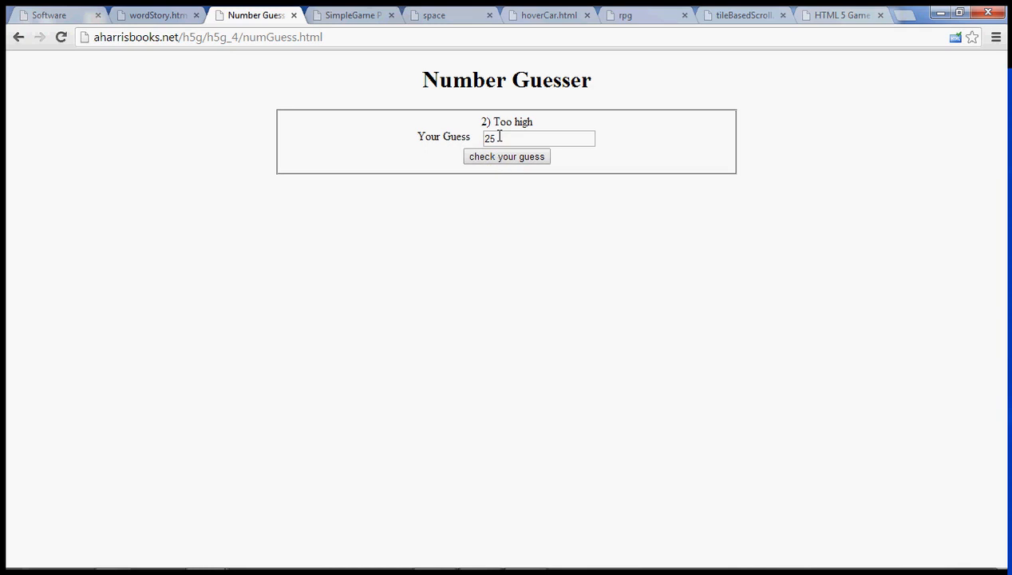
pyautogui.click(506, 156)
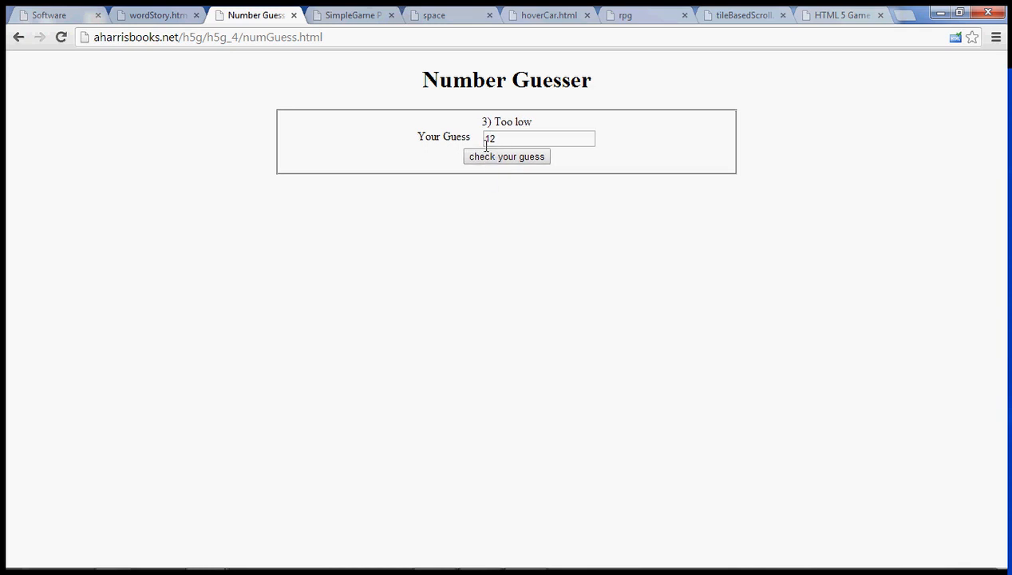
pyautogui.moveTo(377, 172)
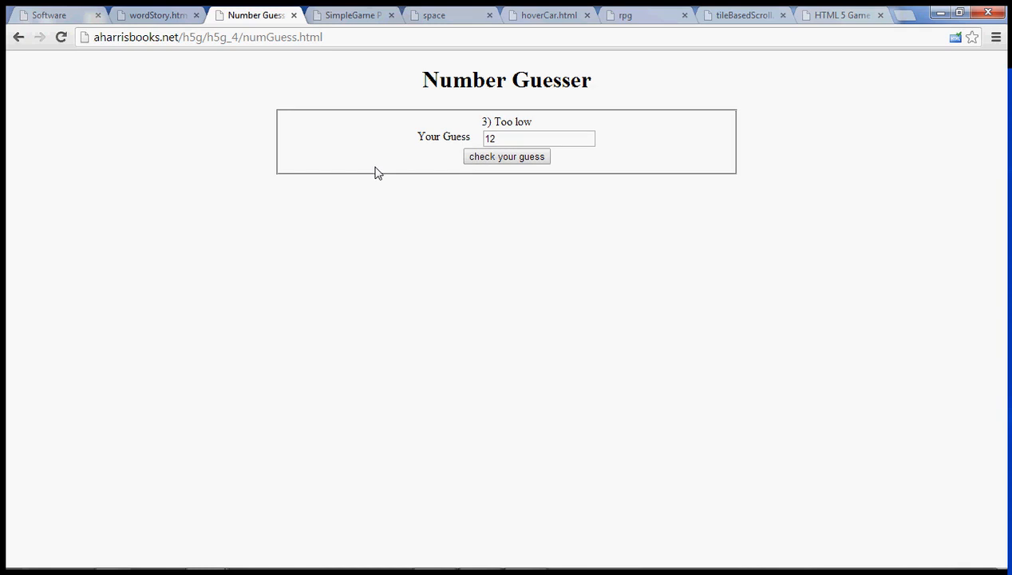
pyautogui.moveTo(351, 19)
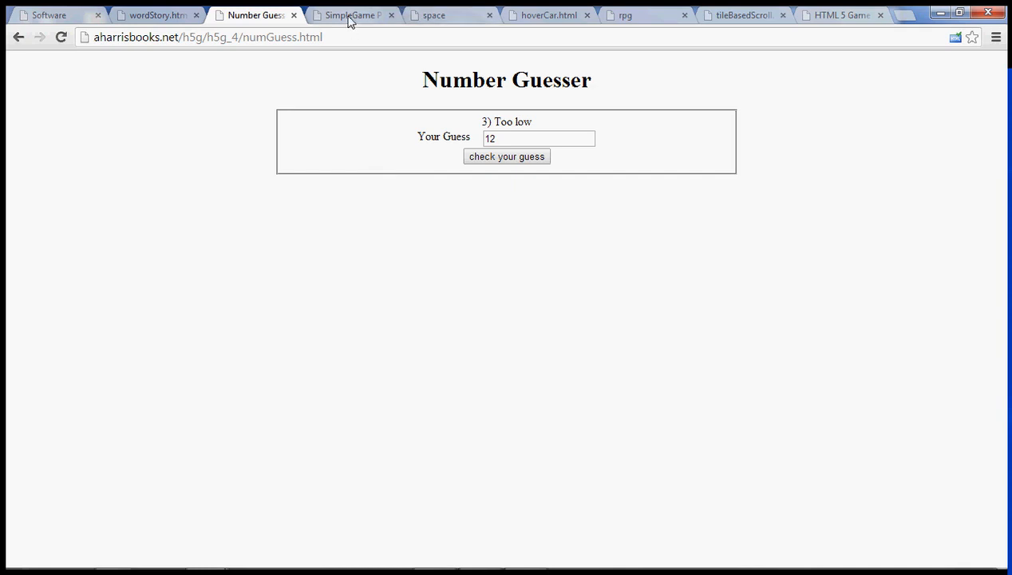
# Run the red ball example so it plays in its own popup window
pyautogui.click(351, 16)
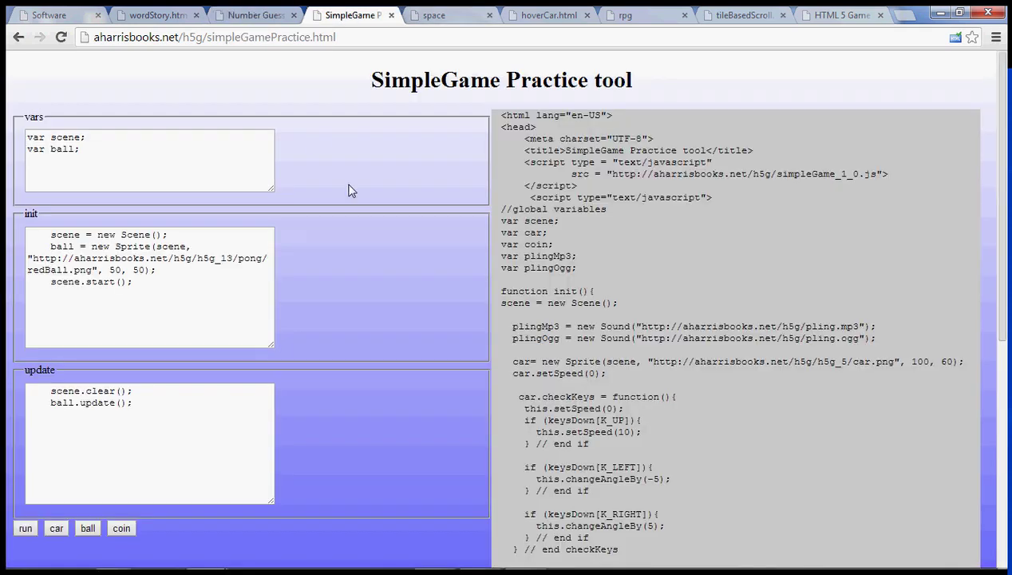
pyautogui.moveTo(333, 316)
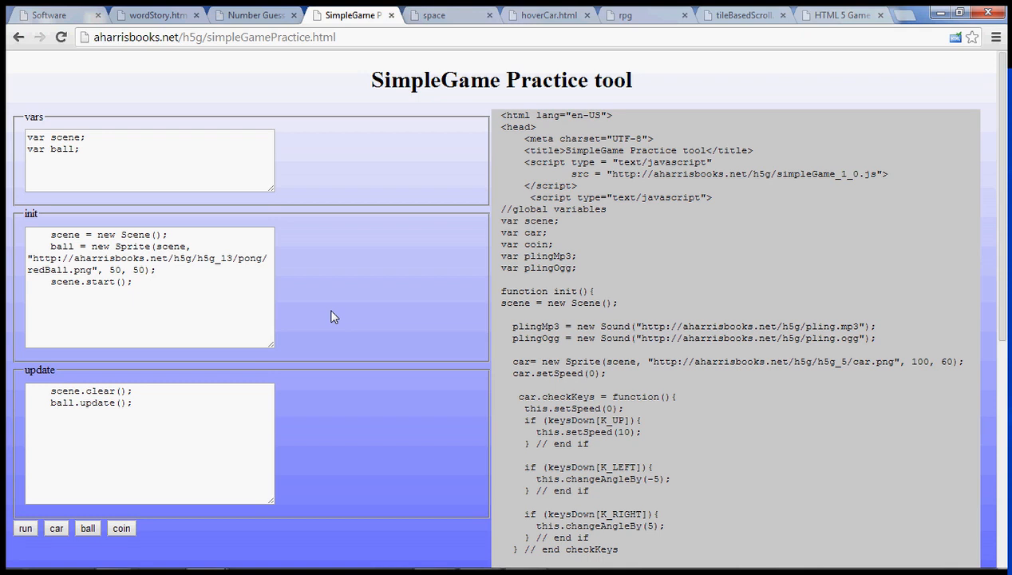
pyautogui.moveTo(235, 390)
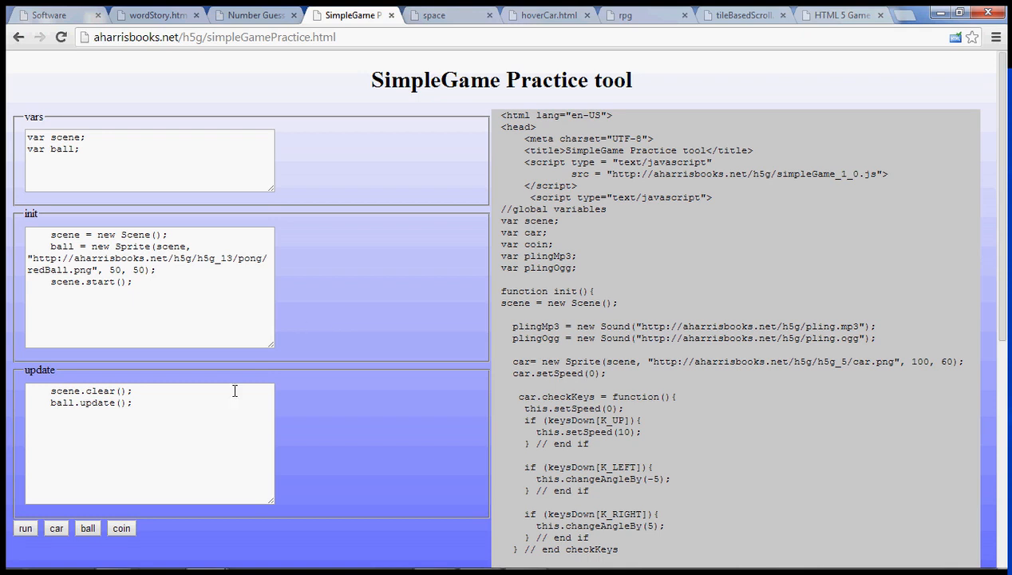
pyautogui.moveTo(185, 413)
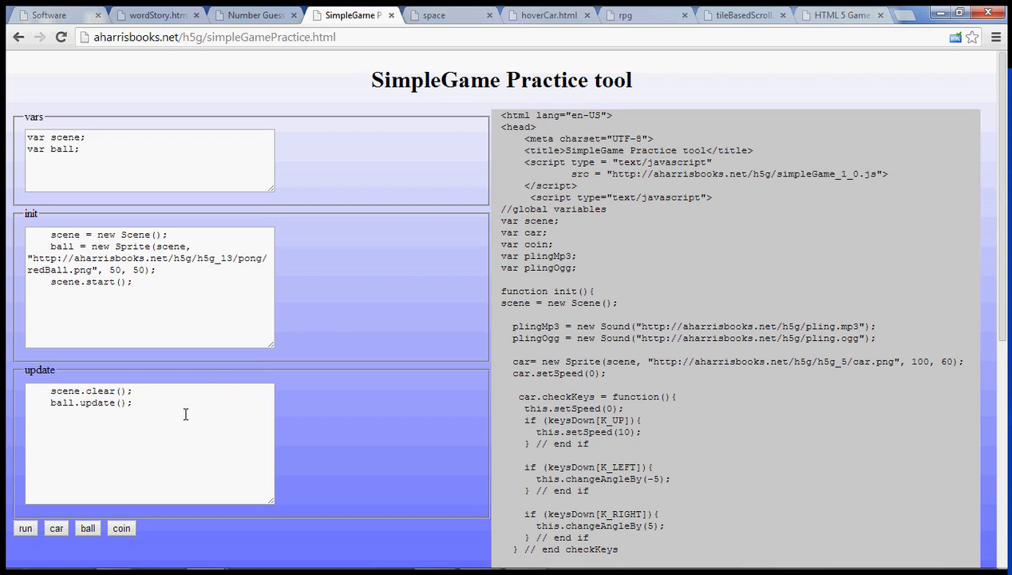
pyautogui.moveTo(227, 377)
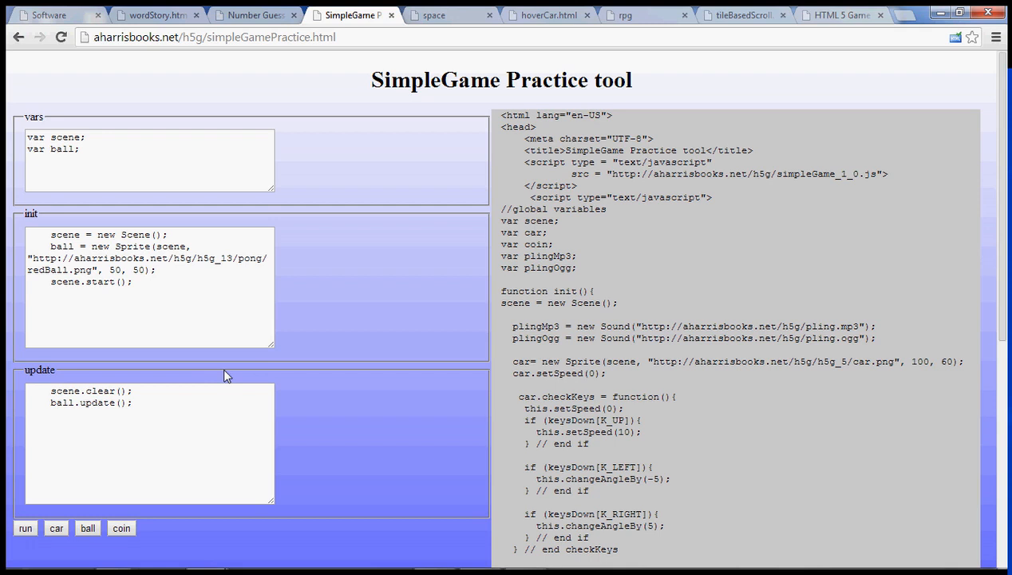
pyautogui.moveTo(230, 382)
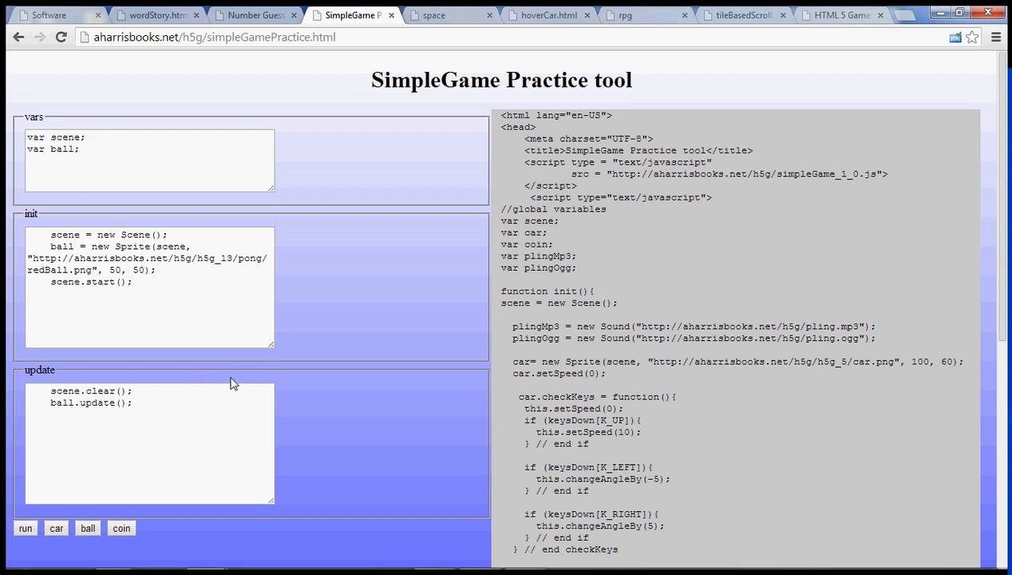
pyautogui.click(25, 527)
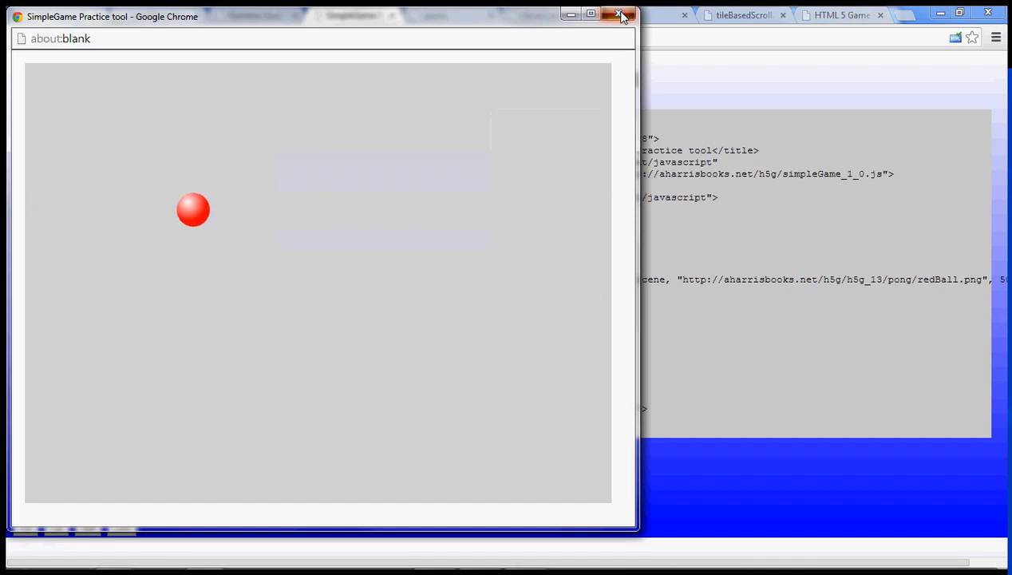
# Add ball.setAngle(135) to the init code and test the ball moving at its new angle
pyautogui.click(622, 15)
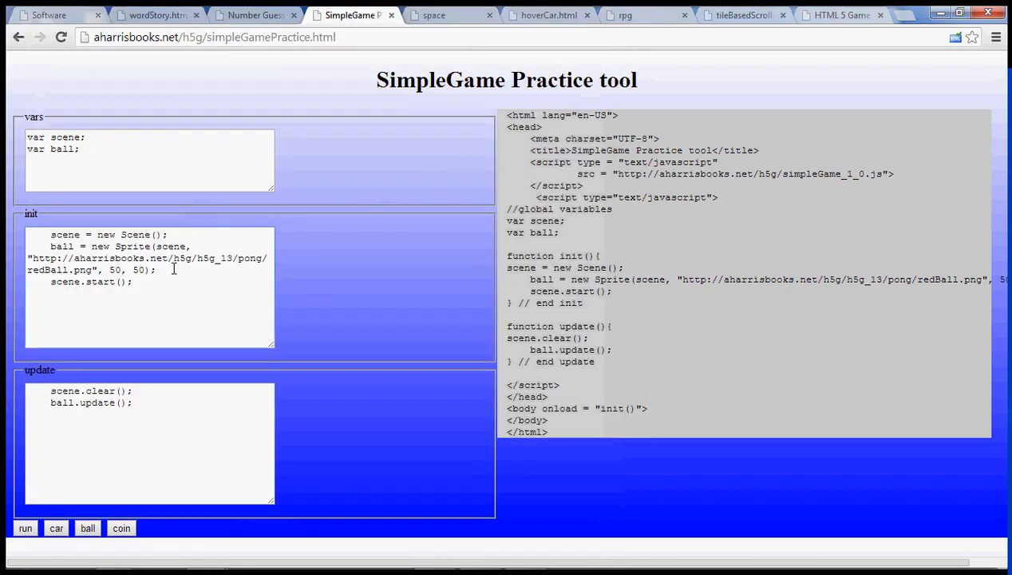
pyautogui.write('b')
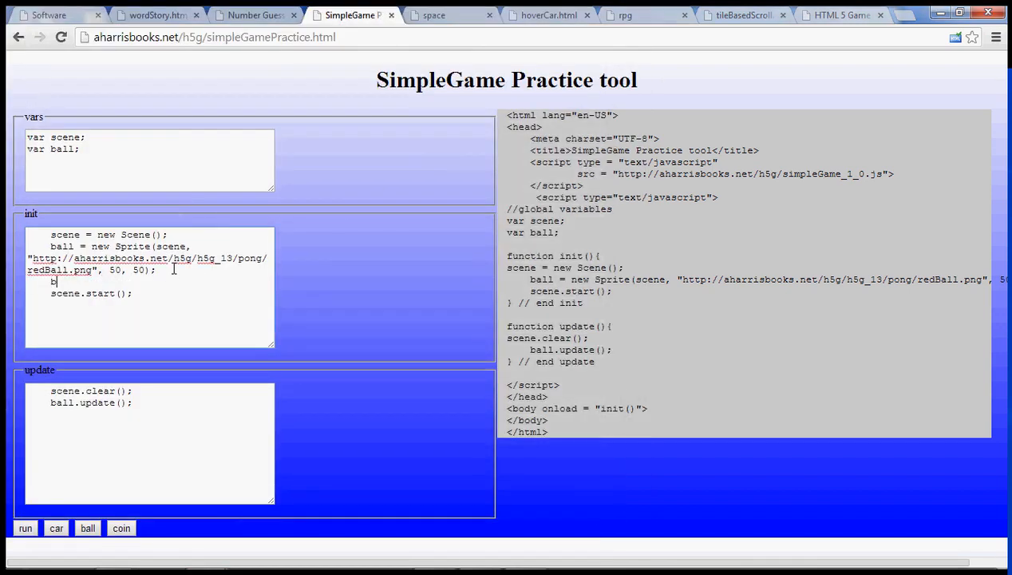
pyautogui.write('all.setAngl')
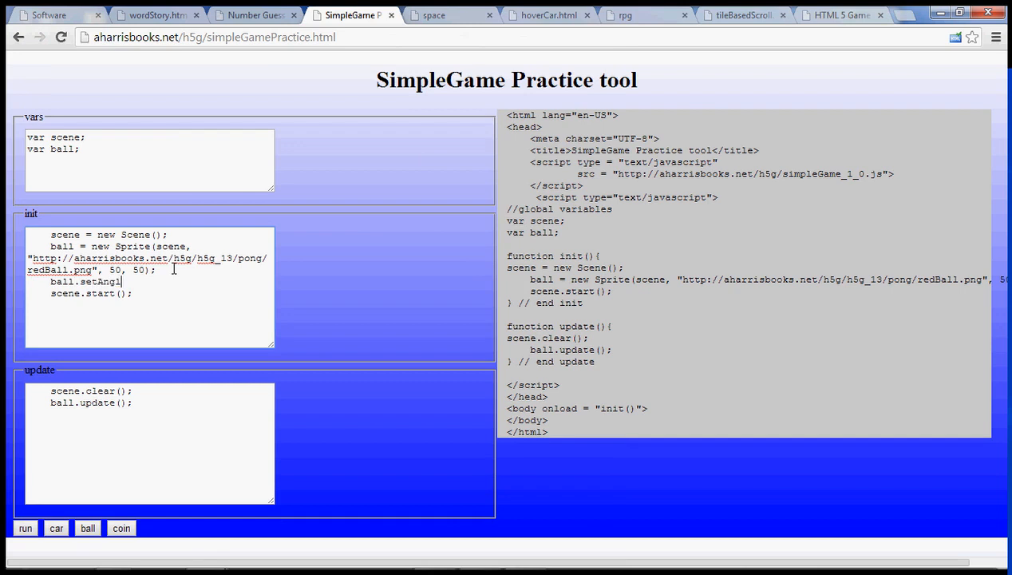
pyautogui.write('e(135);')
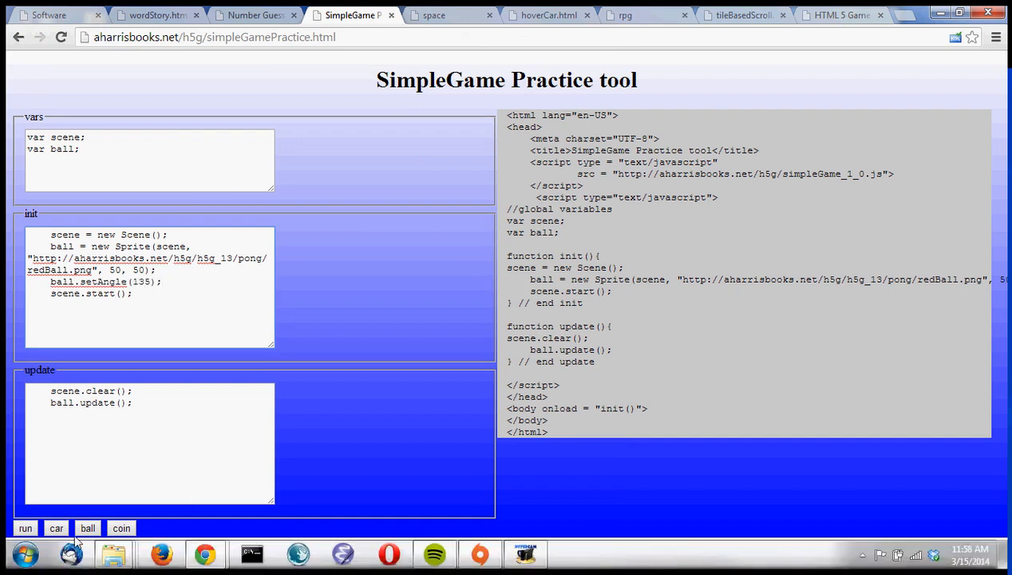
pyautogui.click(26, 527)
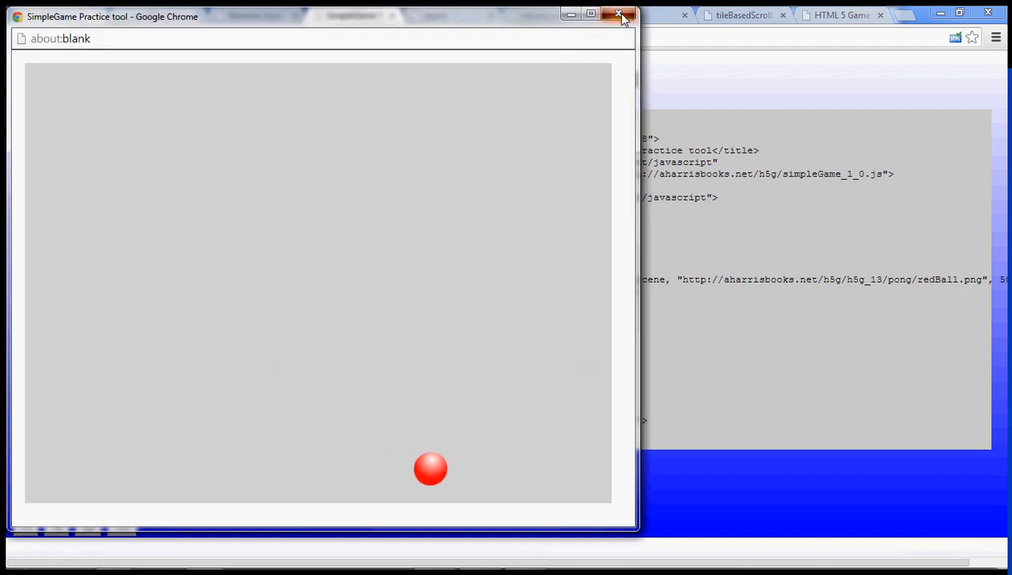
pyautogui.click(622, 15)
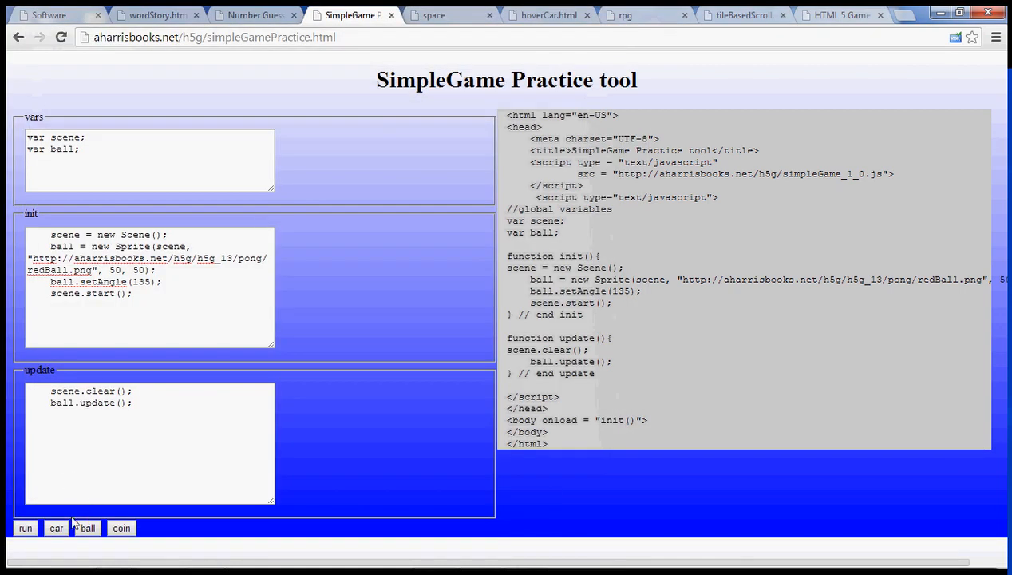
# Load the car-and-coin example code into the practice tool
pyautogui.click(56, 527)
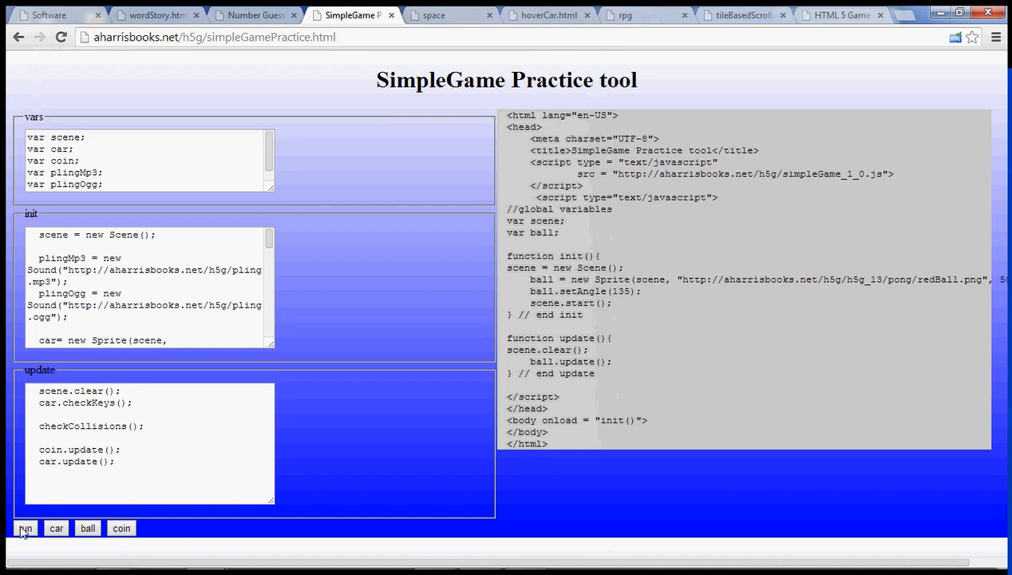
# Run the car-and-coin example, then move to the space ship game page
pyautogui.click(26, 526)
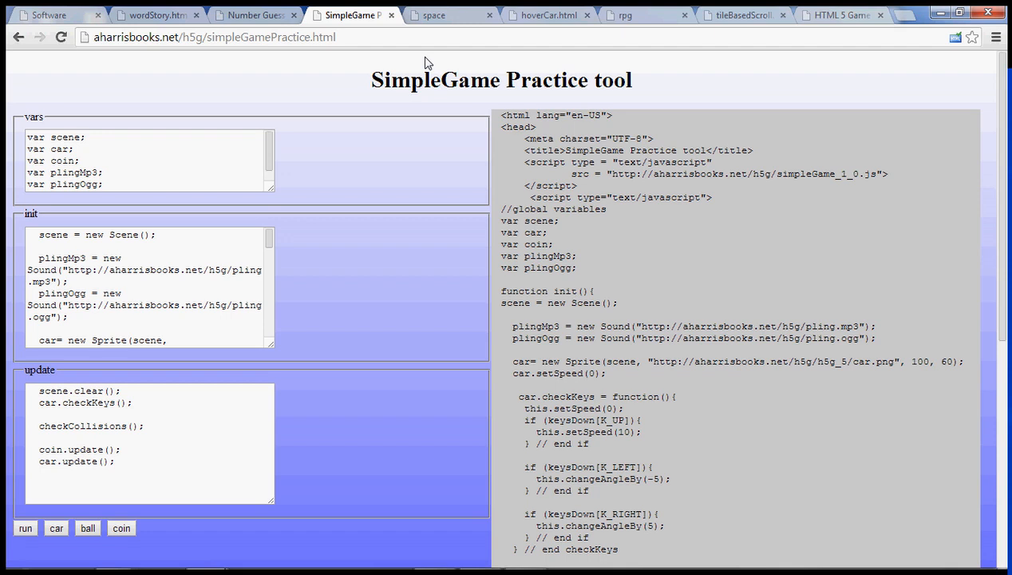
pyautogui.moveTo(456, 16)
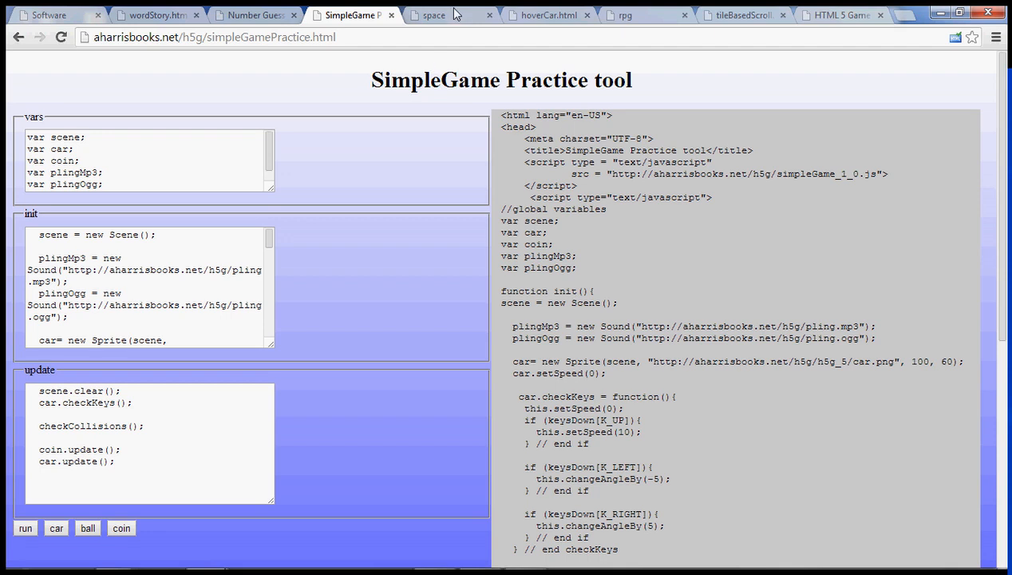
pyautogui.click(435, 15)
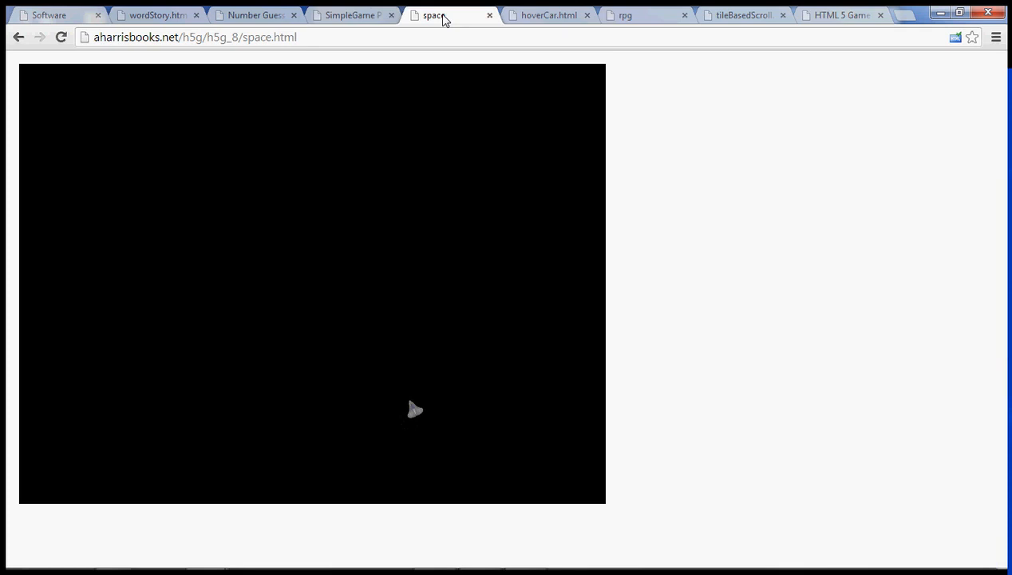
pyautogui.moveTo(389, 318)
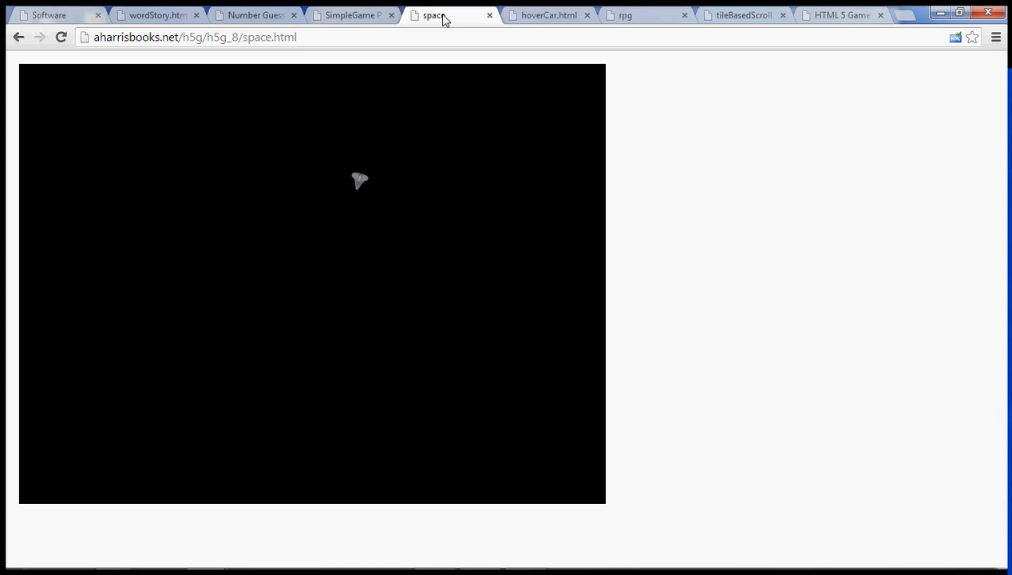
# After flying the ship around, switch to the hoverCar.html game
pyautogui.click(548, 16)
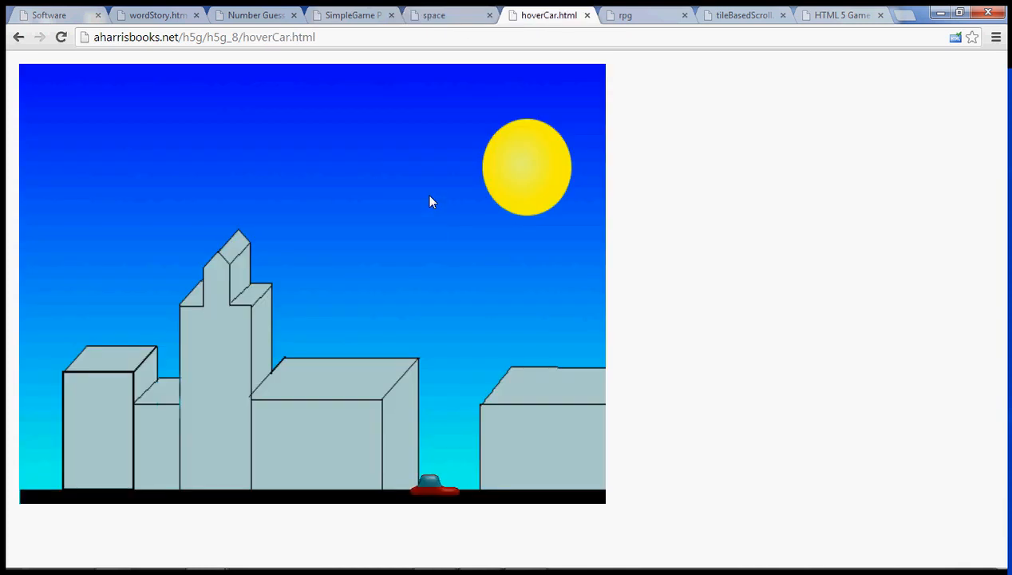
pyautogui.moveTo(438, 230)
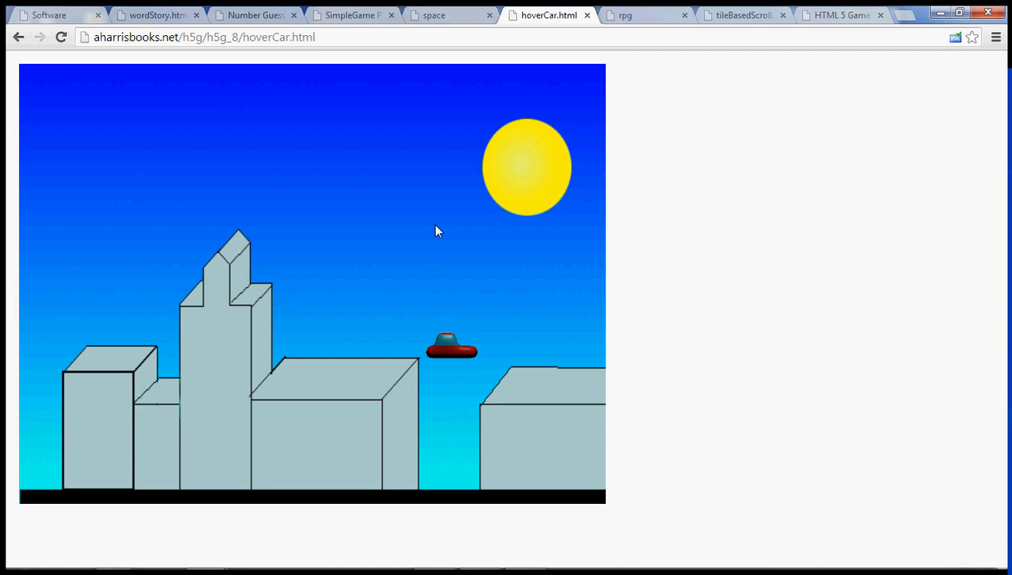
# After lifting the hover car above the city, switch to the RPG combat page
pyautogui.click(645, 14)
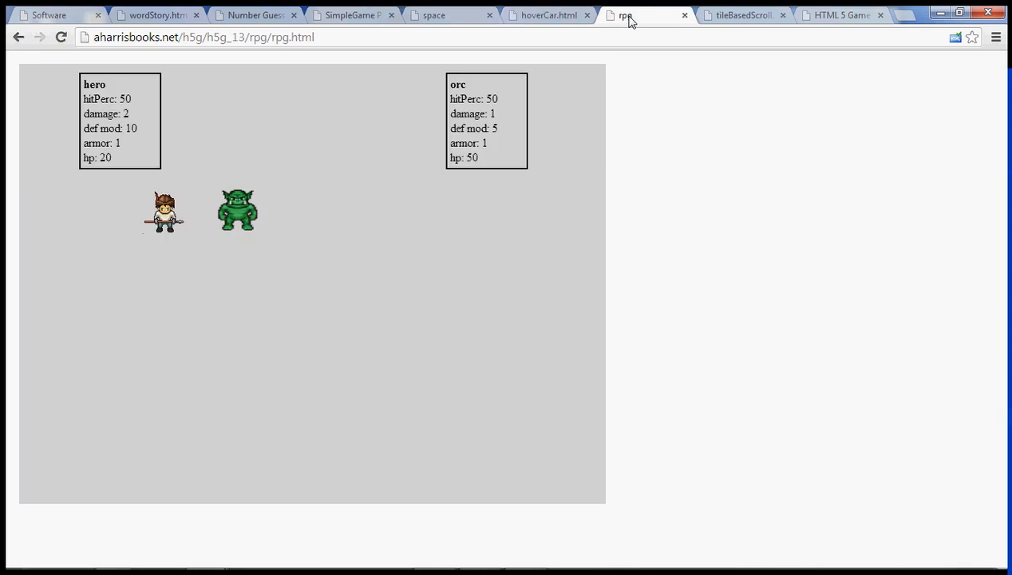
pyautogui.moveTo(434, 137)
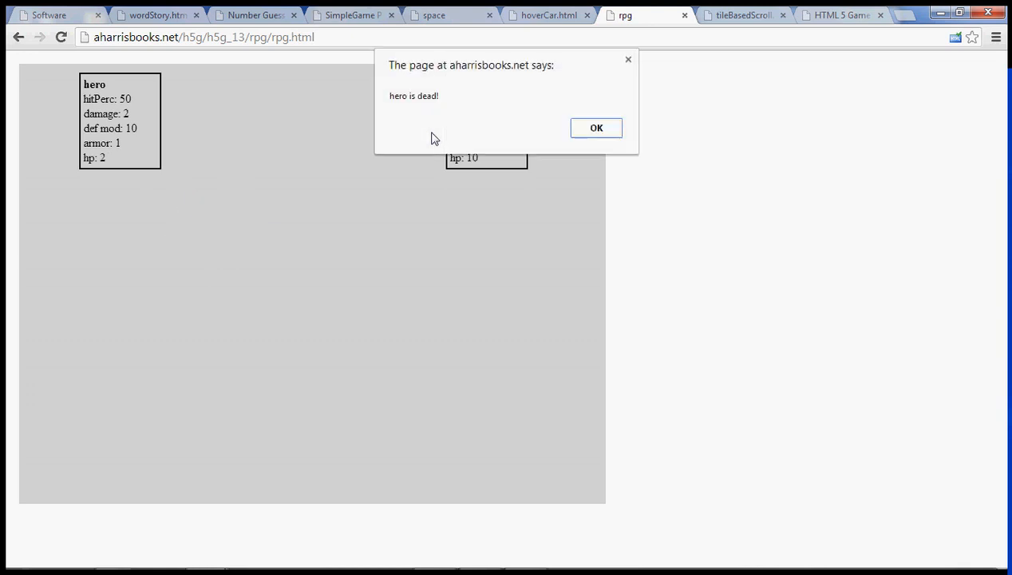
pyautogui.moveTo(597, 128)
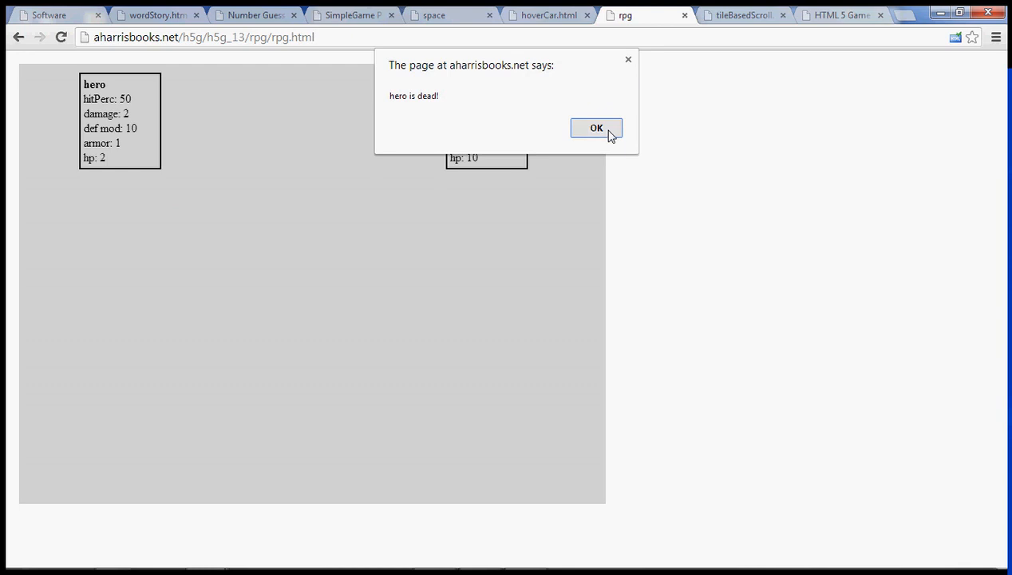
# Dismiss the 'hero is dead!' notice and switch to the tile-based scrolling world
pyautogui.click(598, 128)
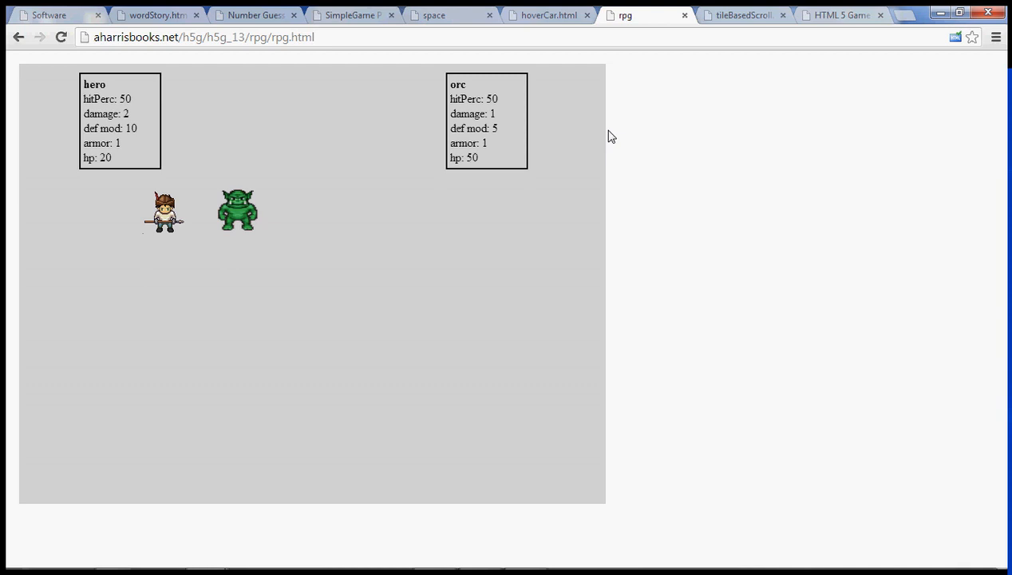
pyautogui.moveTo(718, 20)
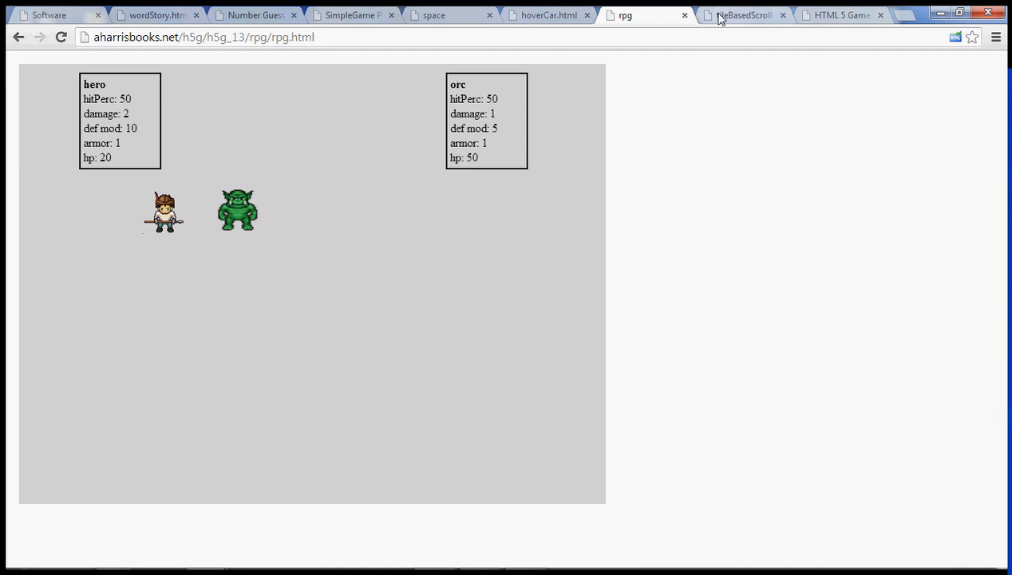
pyautogui.click(742, 15)
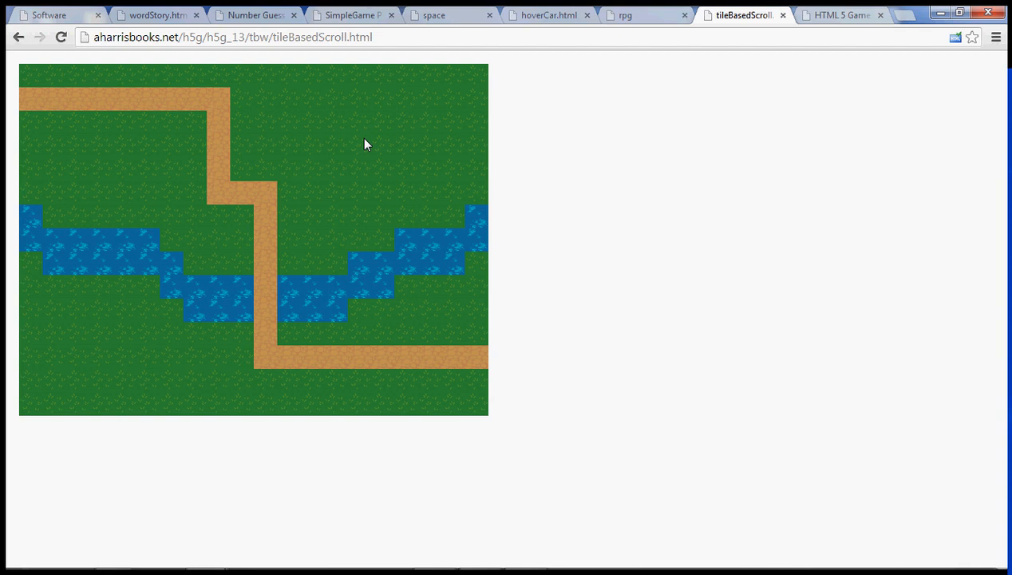
pyautogui.moveTo(520, 177)
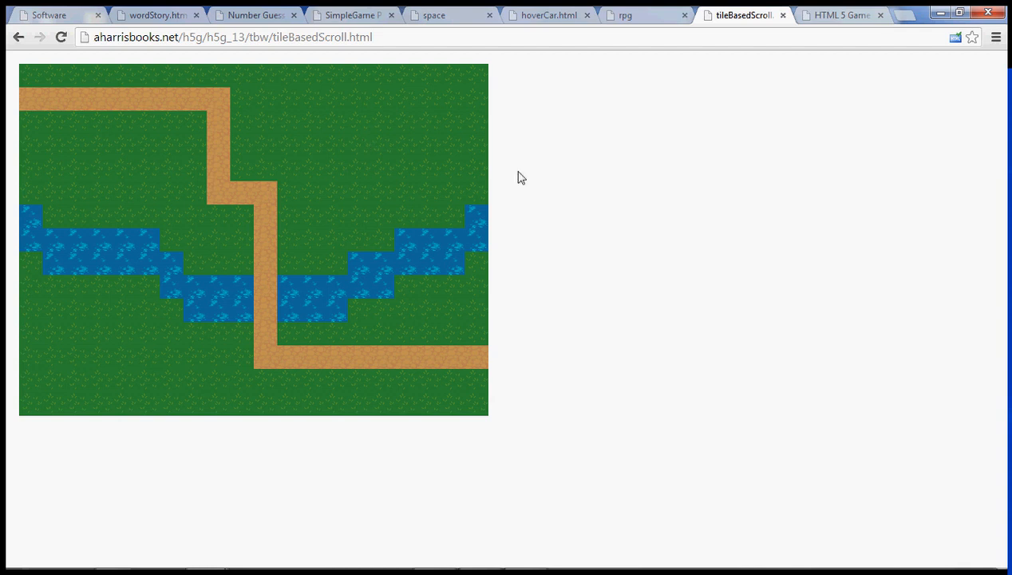